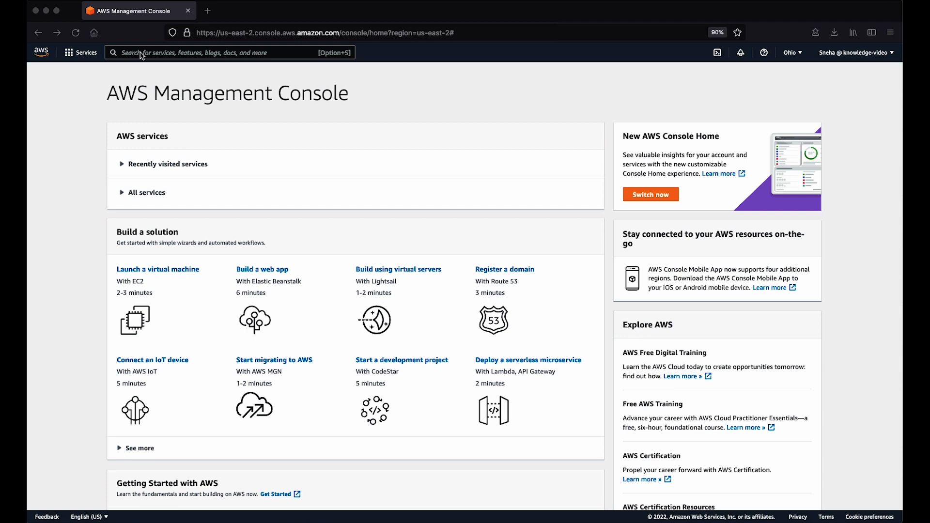
mouse_move(342, 79)
text(Route)
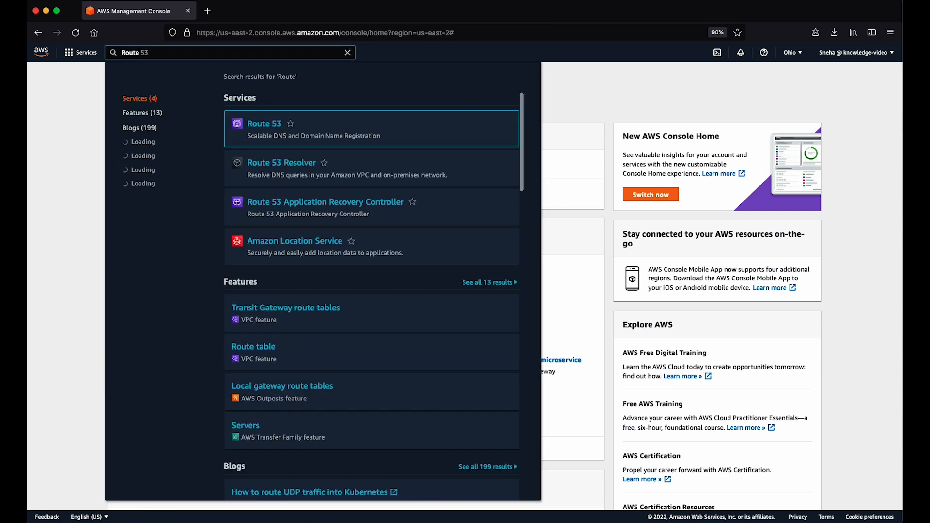
Step: Open Route 53 from the console and go to the hosted zones list
click(265, 123)
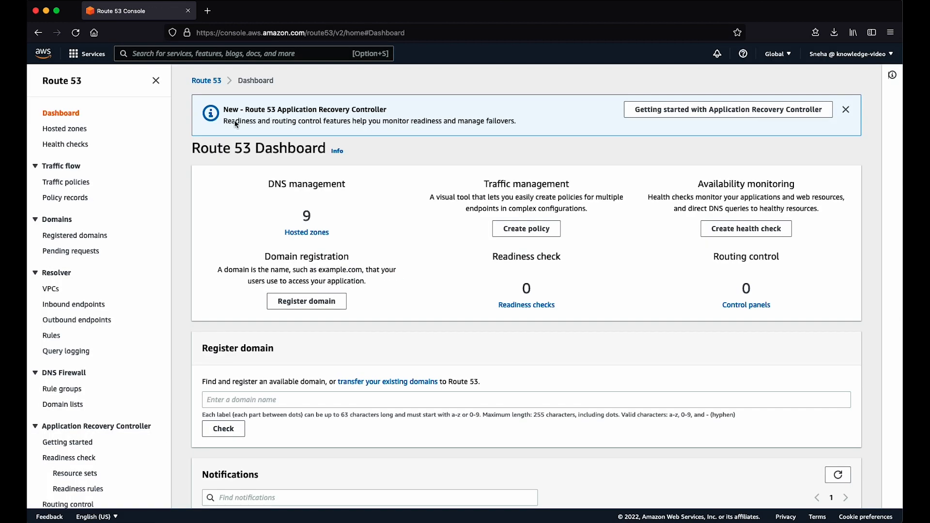
click(64, 128)
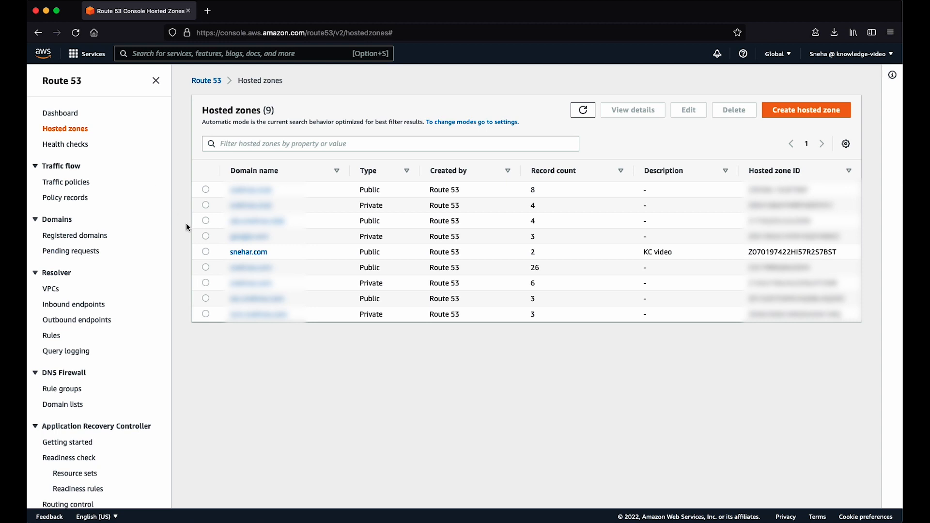
Step: Open the snehar.com hosted zone and start creating a new record
click(248, 251)
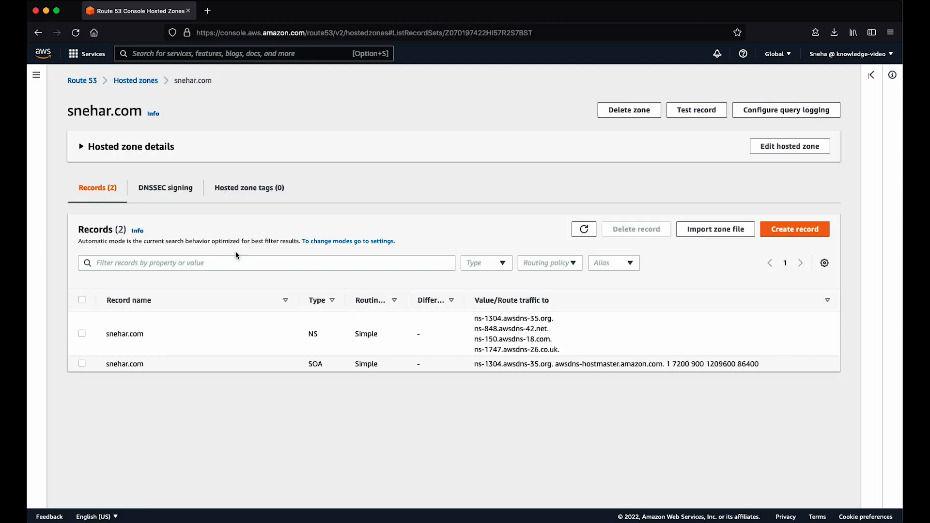
mouse_move(643, 233)
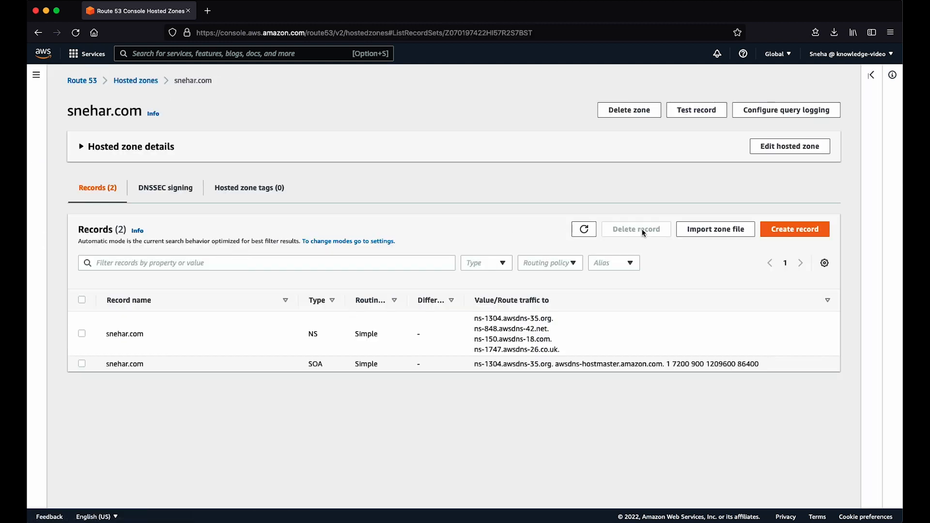
click(795, 229)
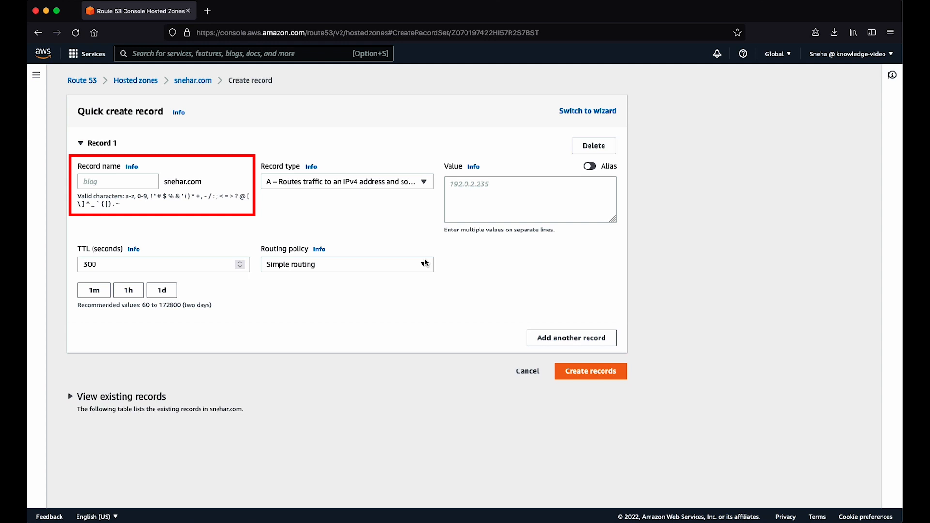
mouse_move(275, 214)
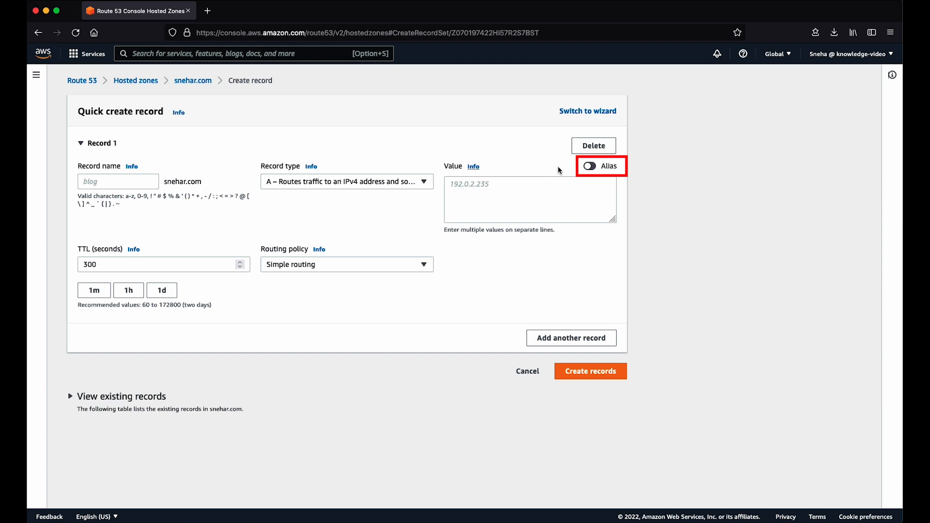
Step: Enable Alias on the new A record and list the alias endpoint types
click(589, 166)
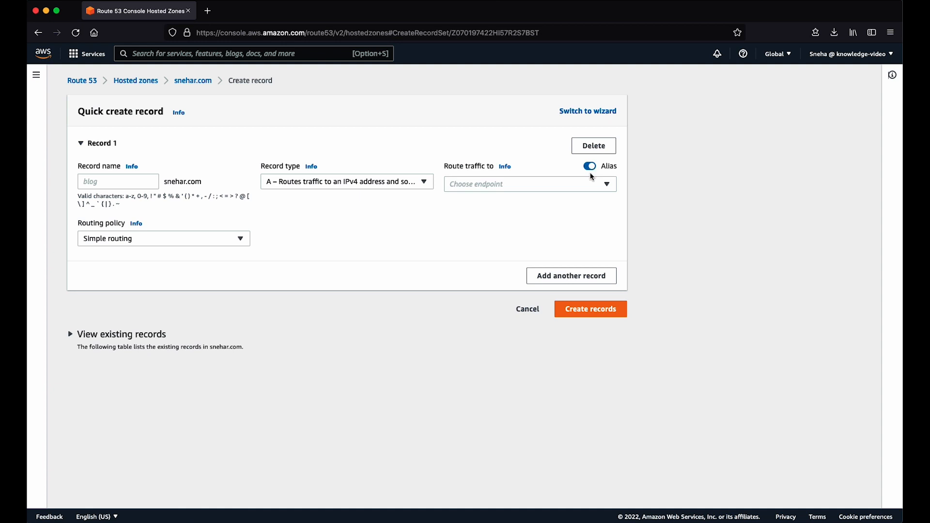
click(528, 184)
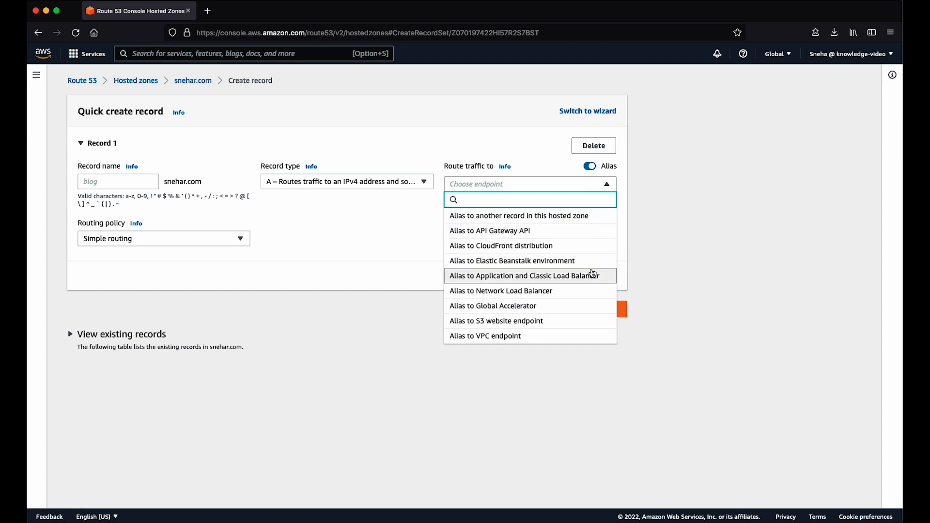
Step: Target the US East (Ohio) Application Load Balancer as alias, then switch Alias off
click(523, 275)
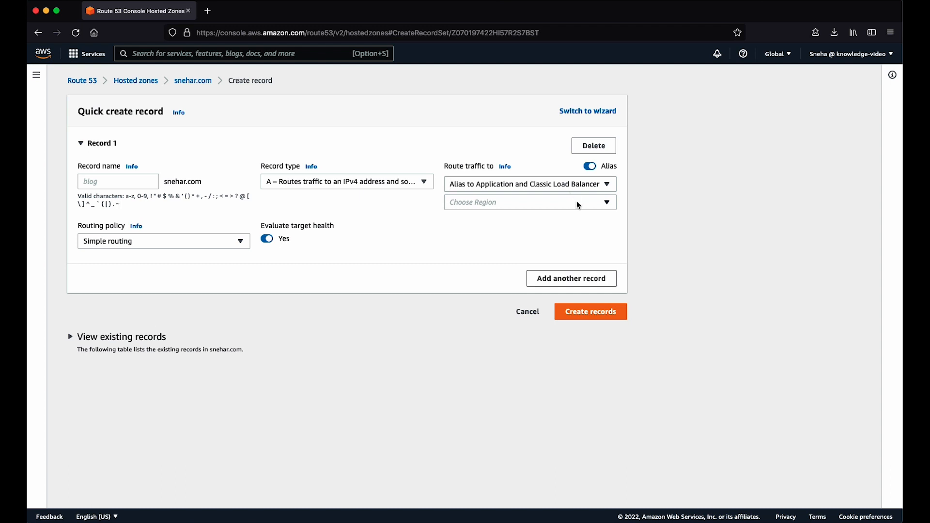
click(528, 202)
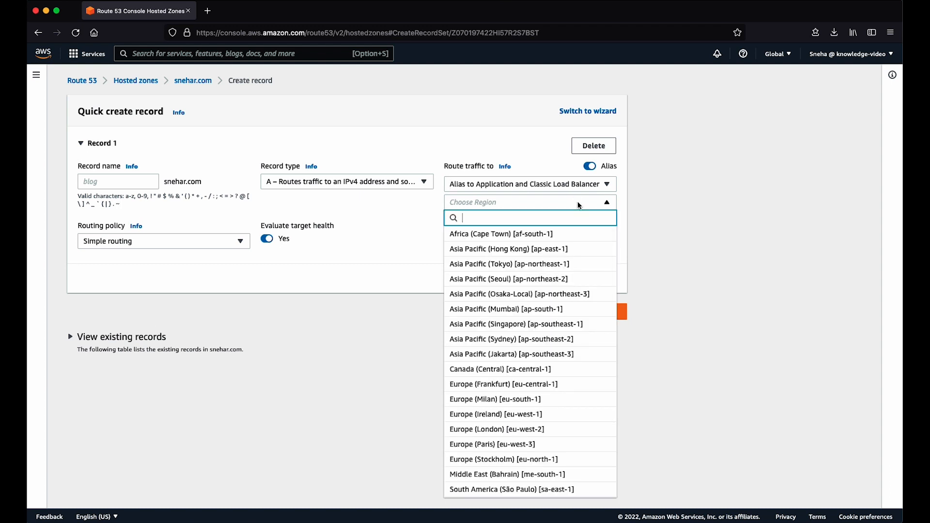
text(ohi)
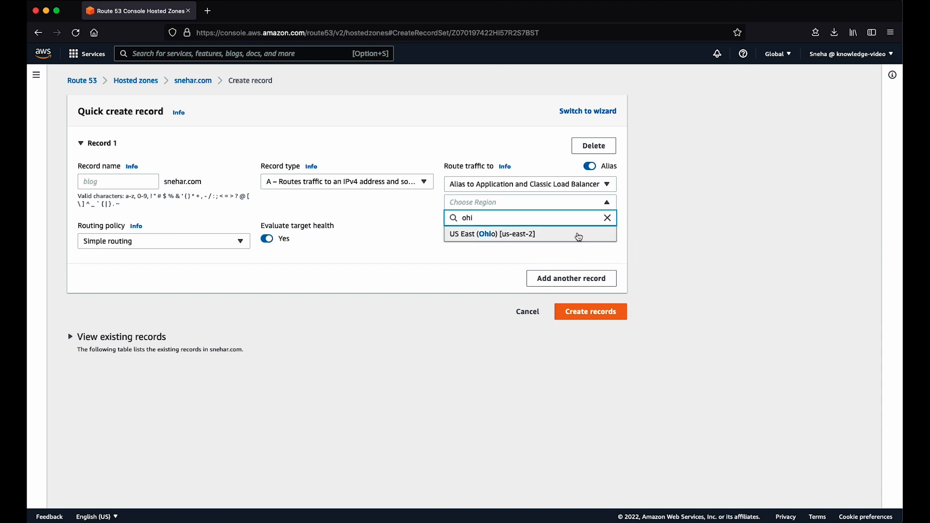
click(494, 233)
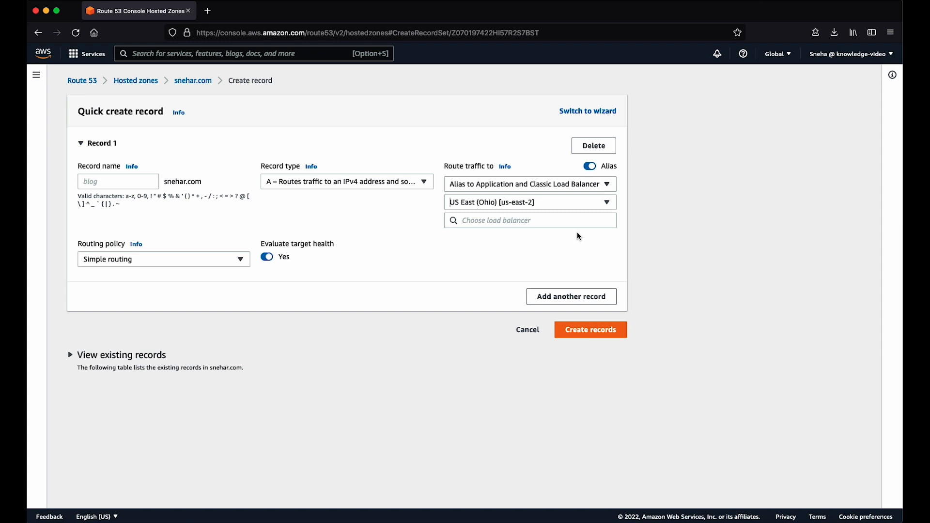
click(529, 220)
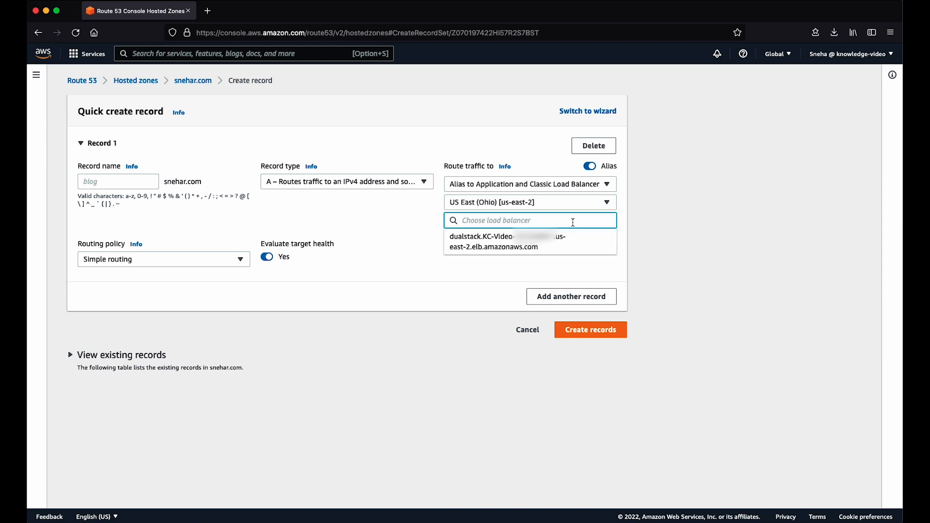
click(511, 242)
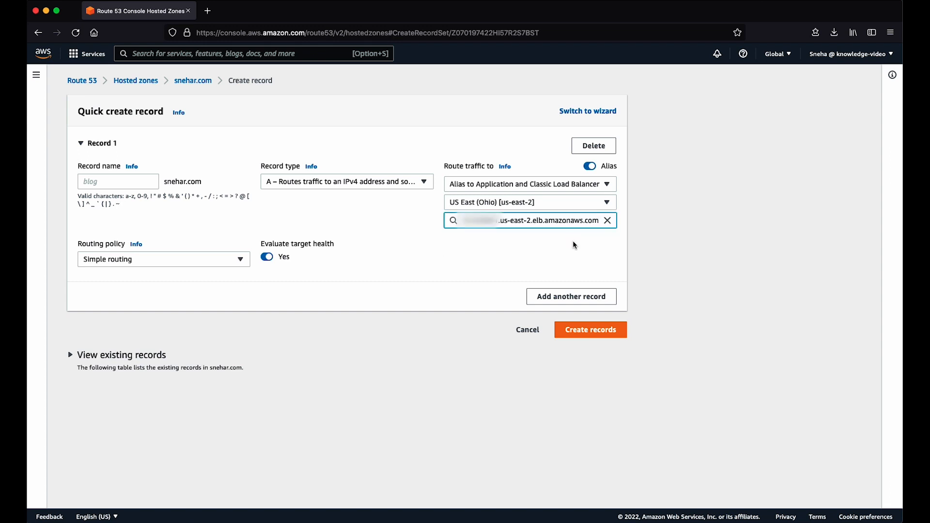
click(589, 330)
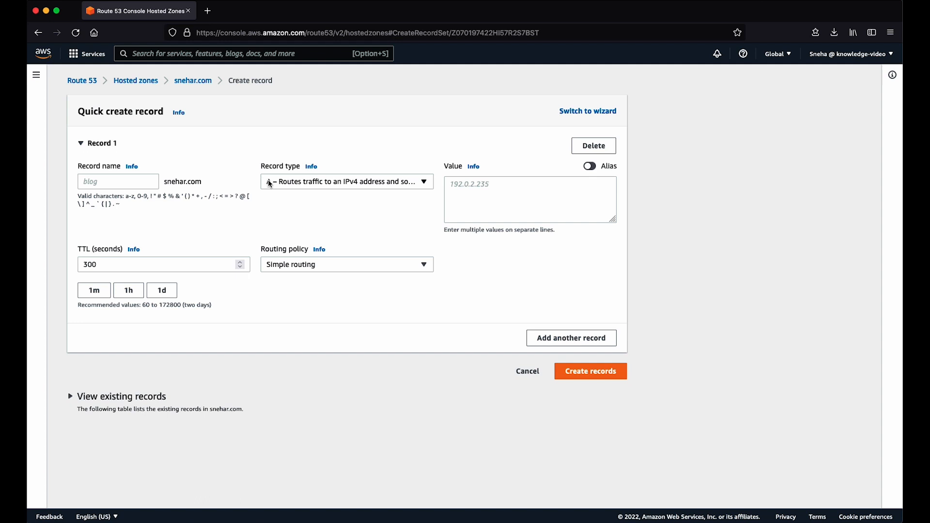
Step: Set the new snehar.com record's type to CNAME – Routes traffic to another domain name
click(346, 182)
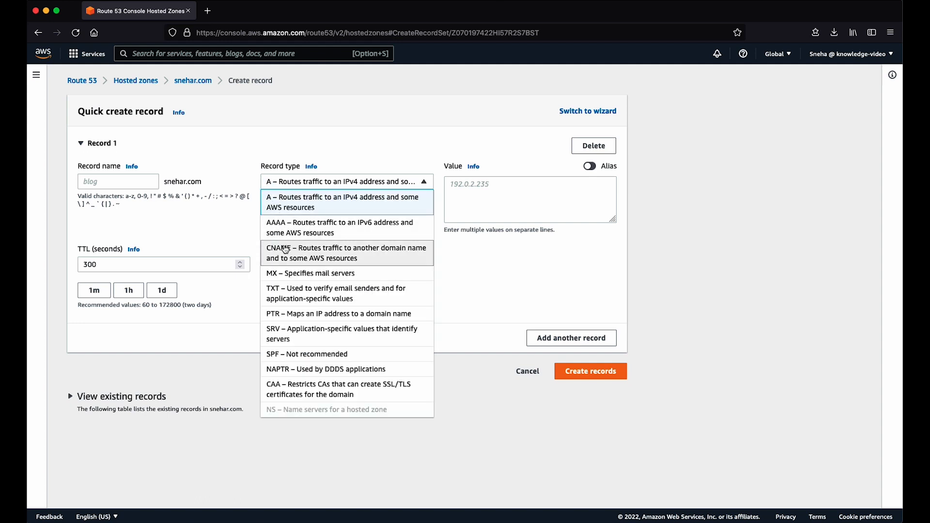
click(347, 253)
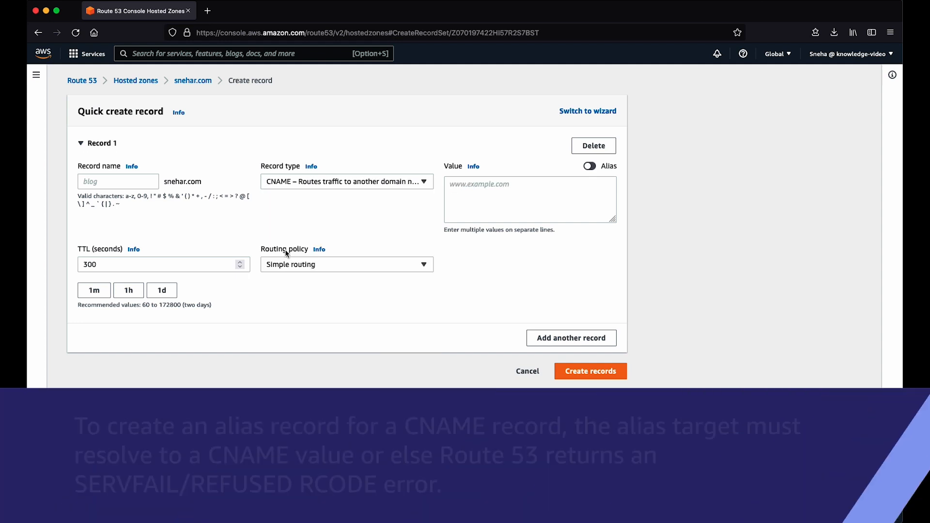